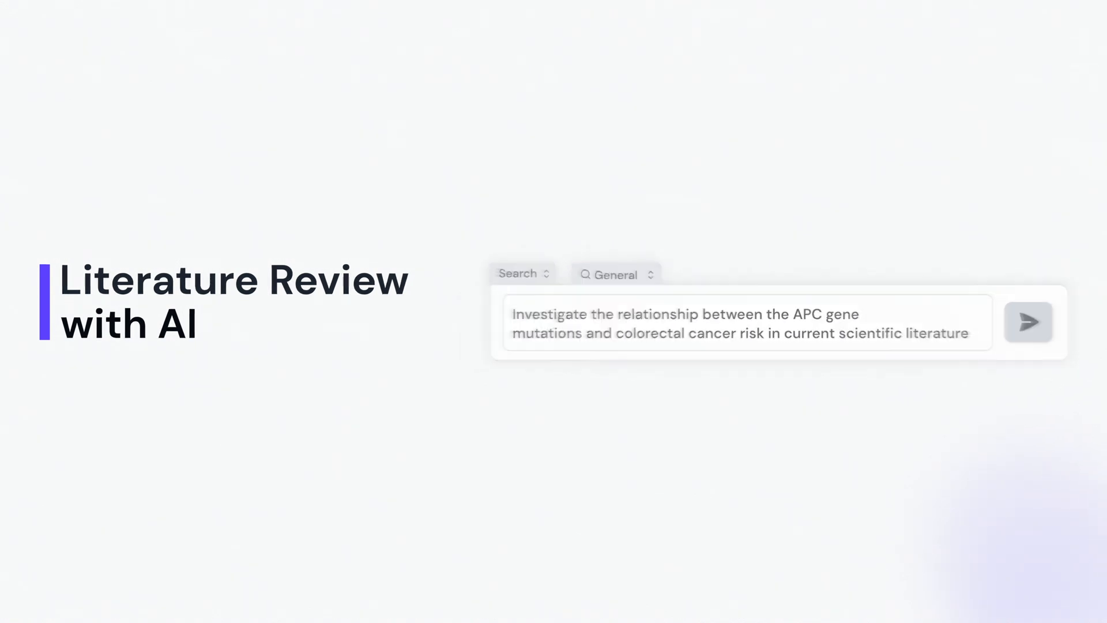
Submit the APC gene colorectal-cancer query and view the summary with cited NCBI sources
left_click(1027, 322)
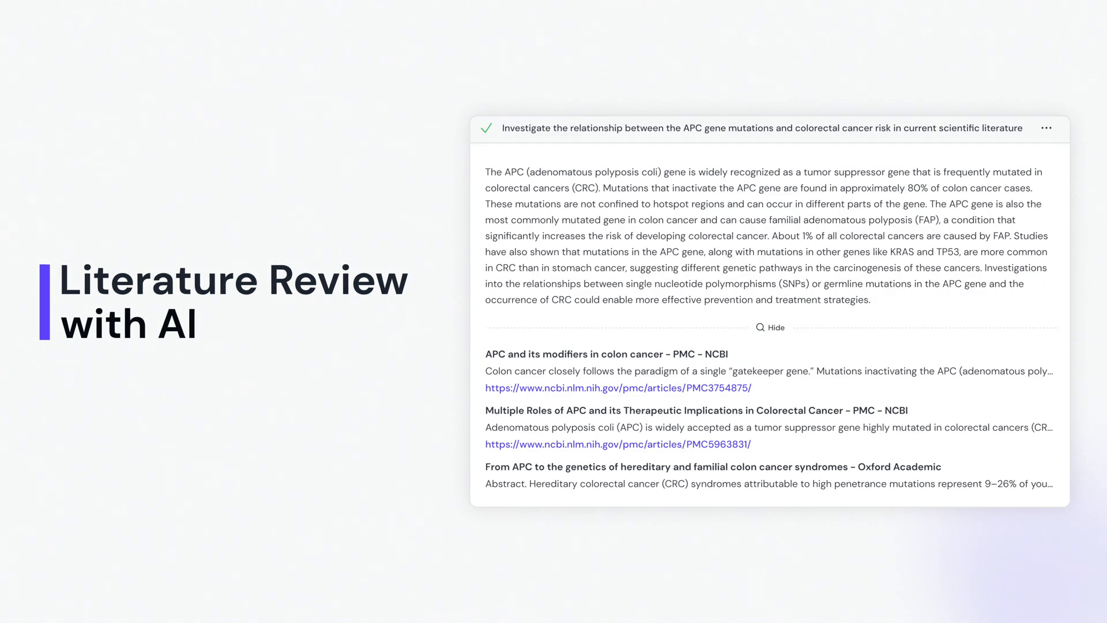